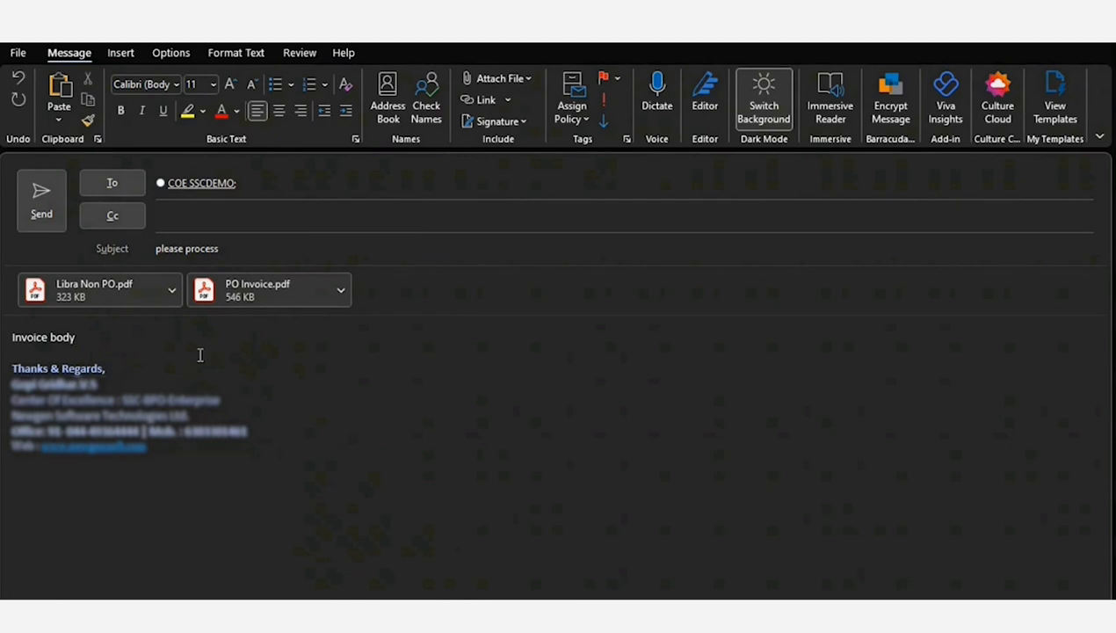
Send the 'please process' email carrying Libra Non PO.pdf and PO Invoice.pdf.
click(75, 338)
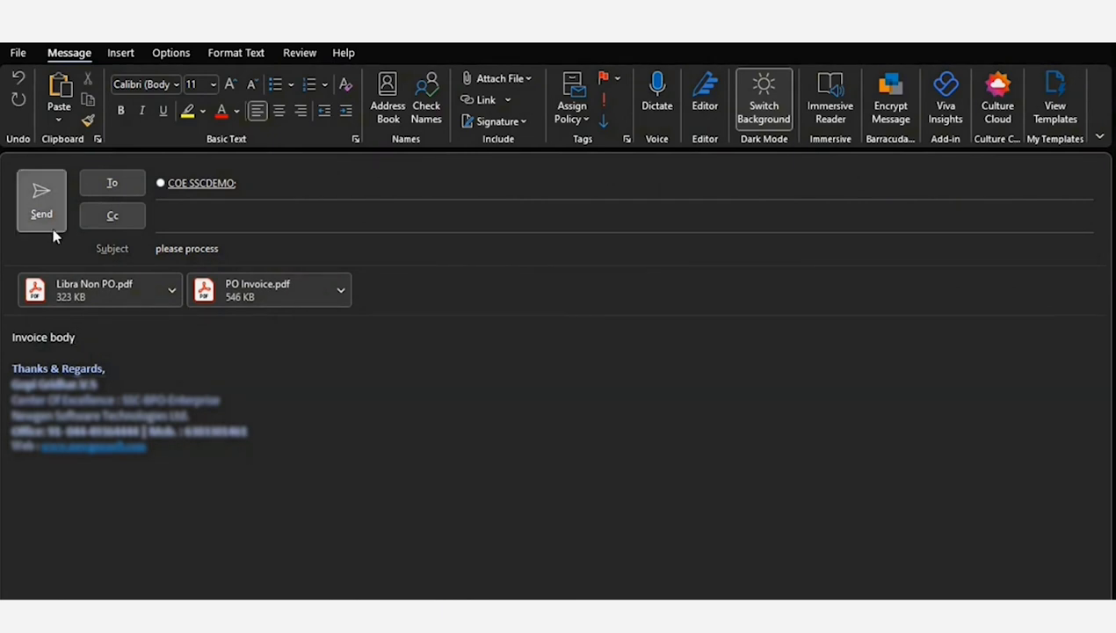
click(75, 337)
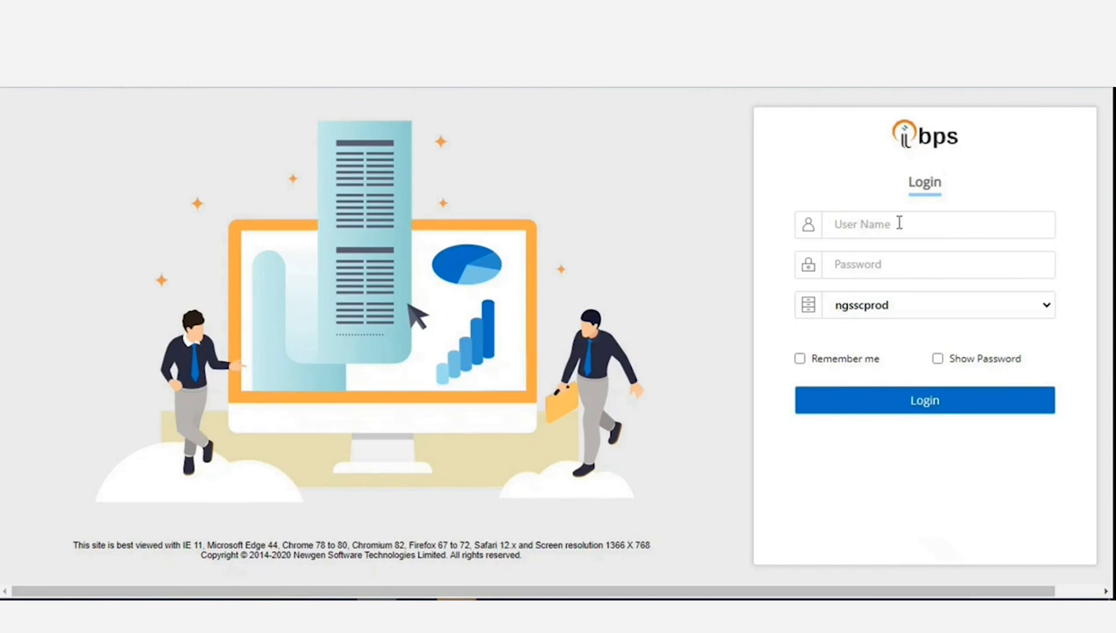
Sign in to iBPS with the user name 'valid'.
text(valid)
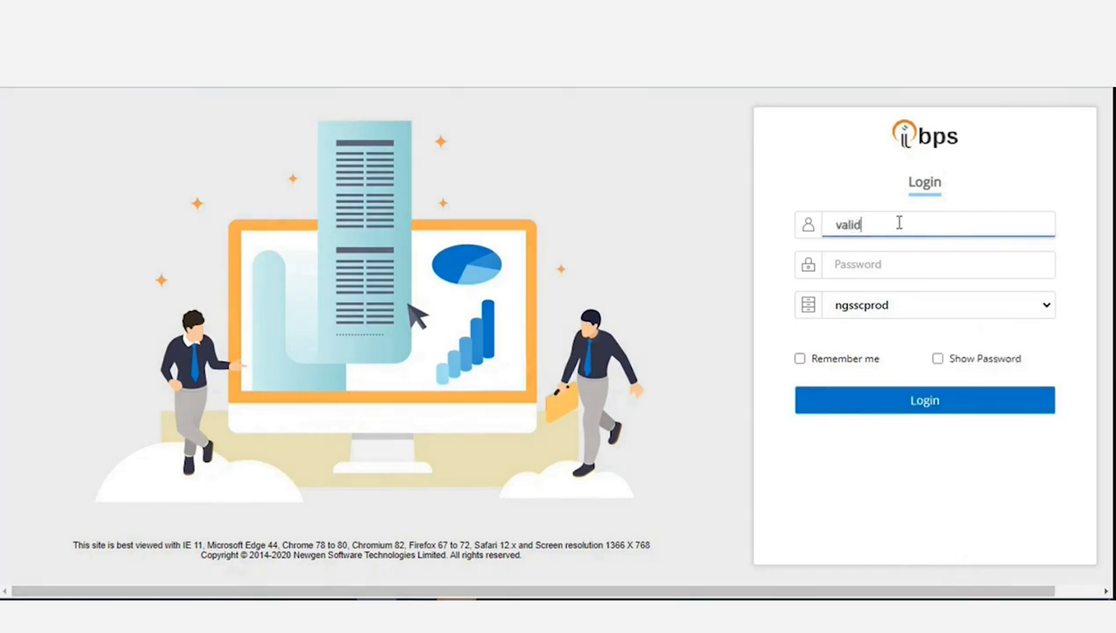
click(925, 401)
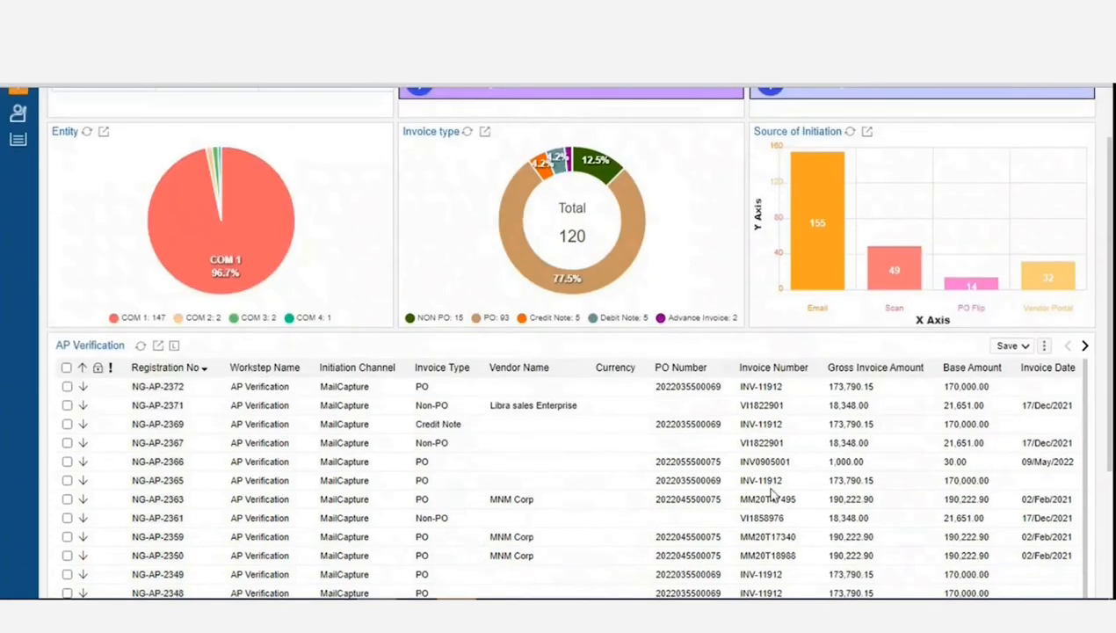
Open work item NG-AP-2372 from the AP Verification list.
scroll(right, 3)
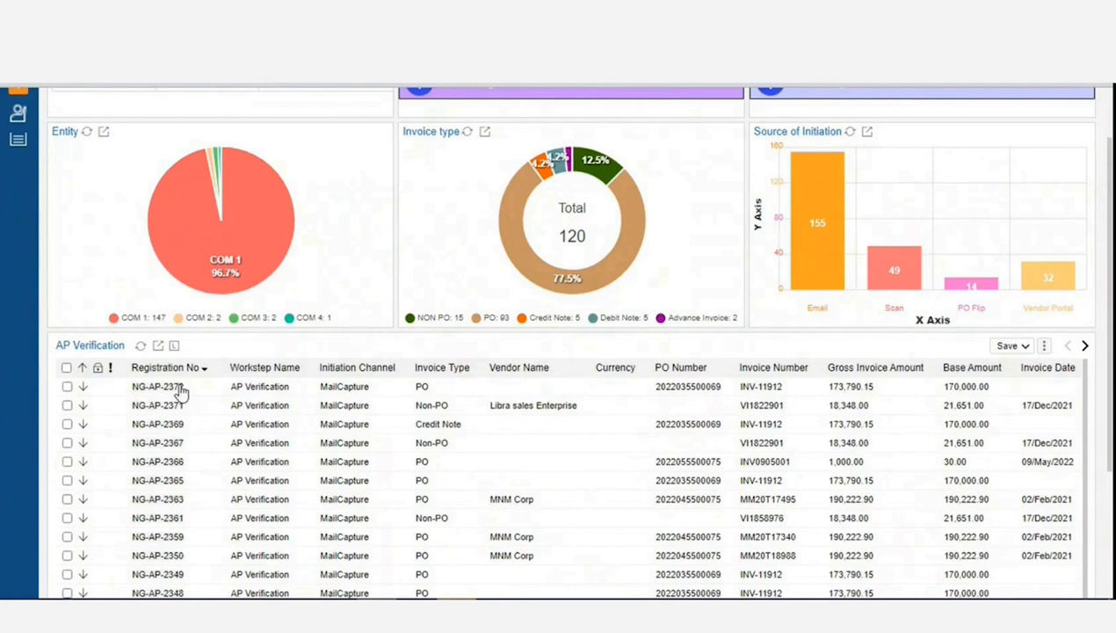
click(159, 387)
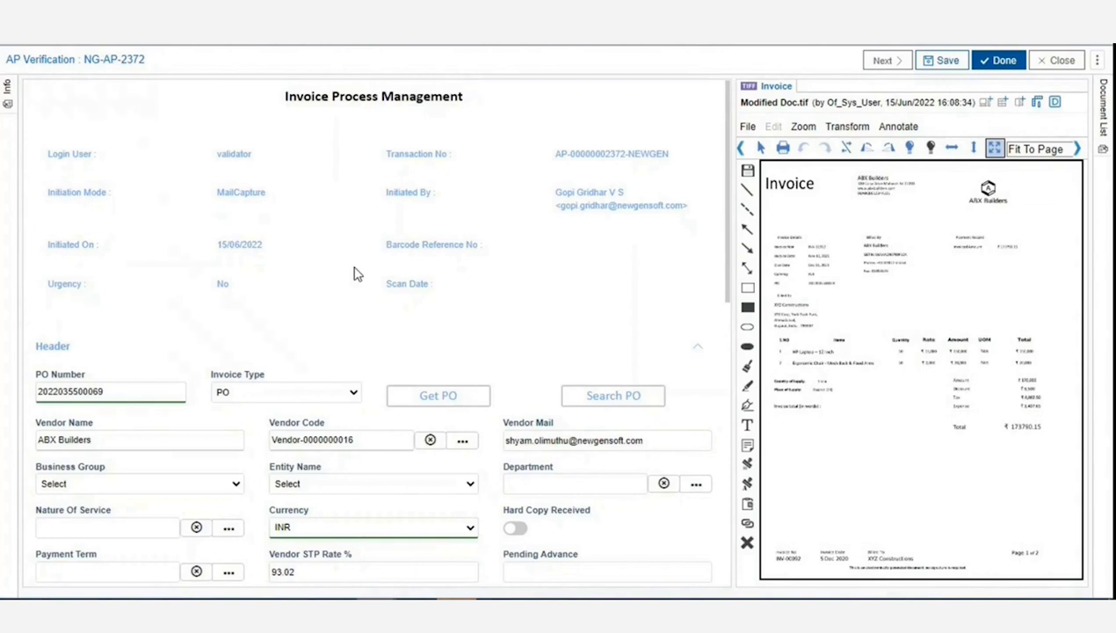
right_click(879, 307)
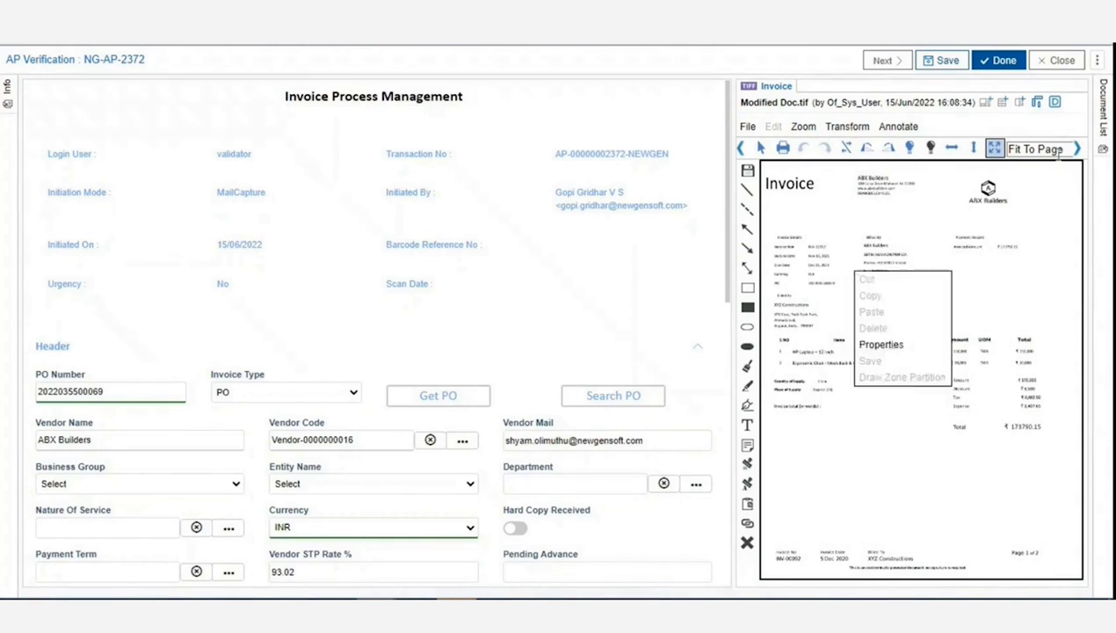
click(618, 360)
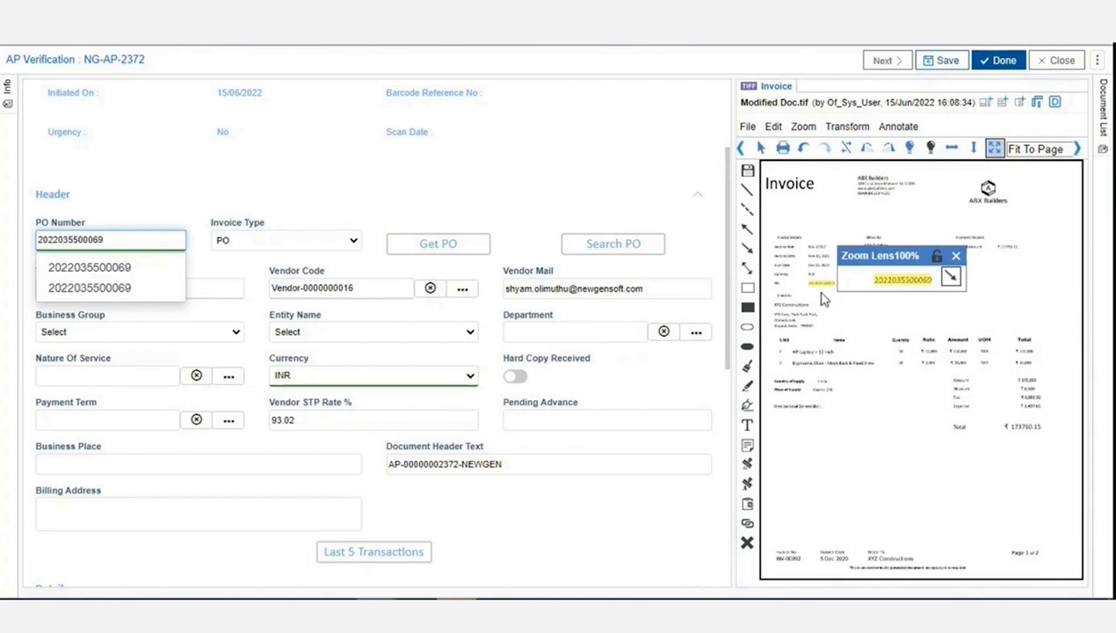
mouse_move(833, 297)
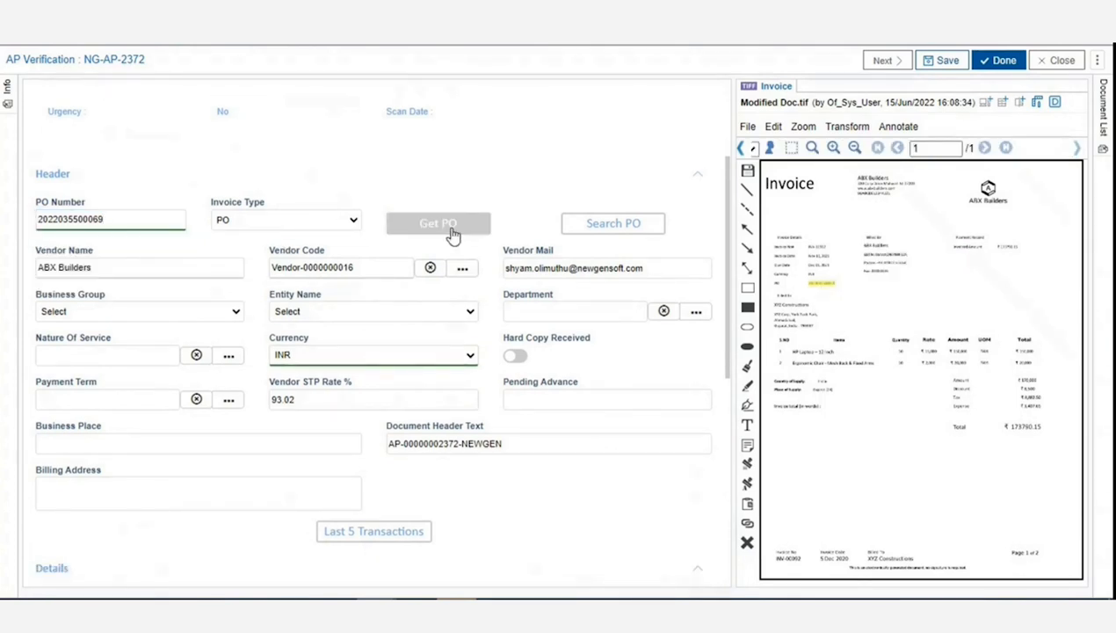
click(438, 221)
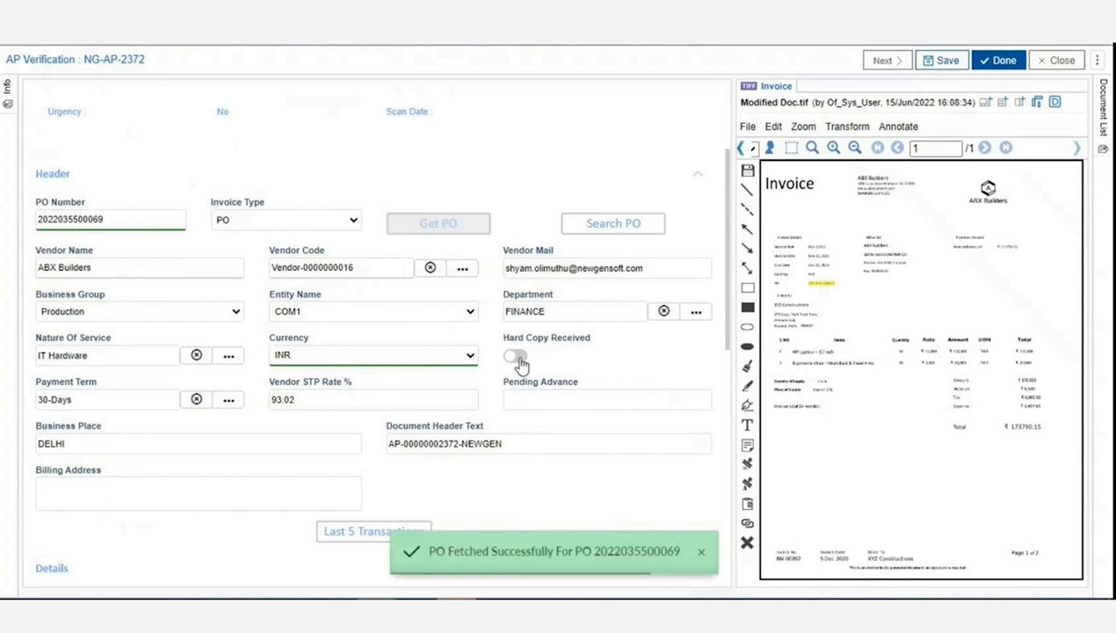
click(515, 355)
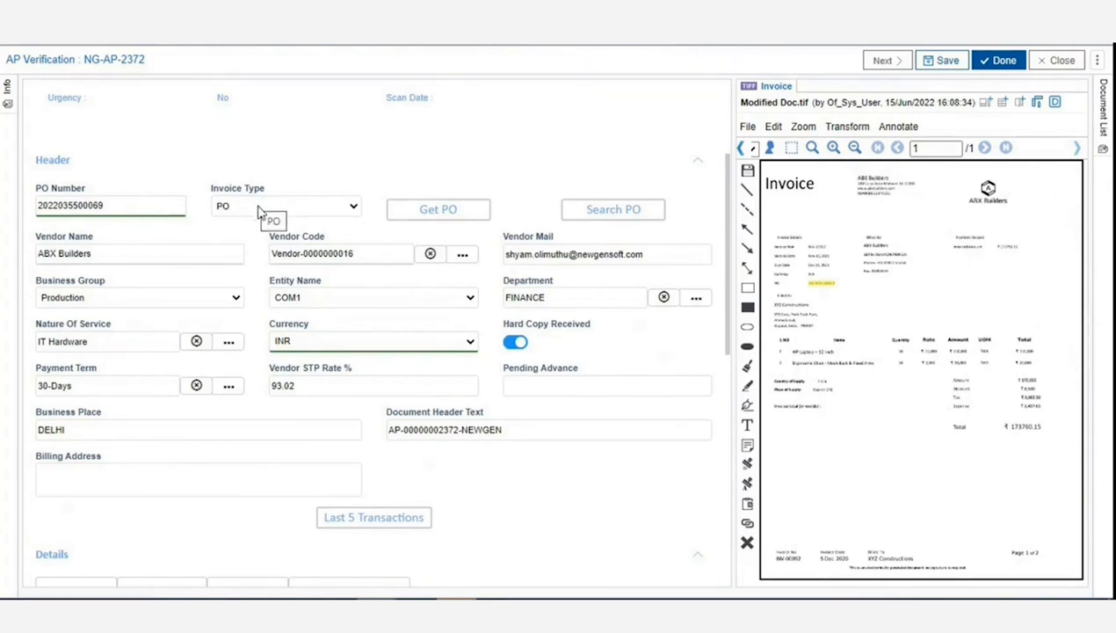
mouse_move(340, 253)
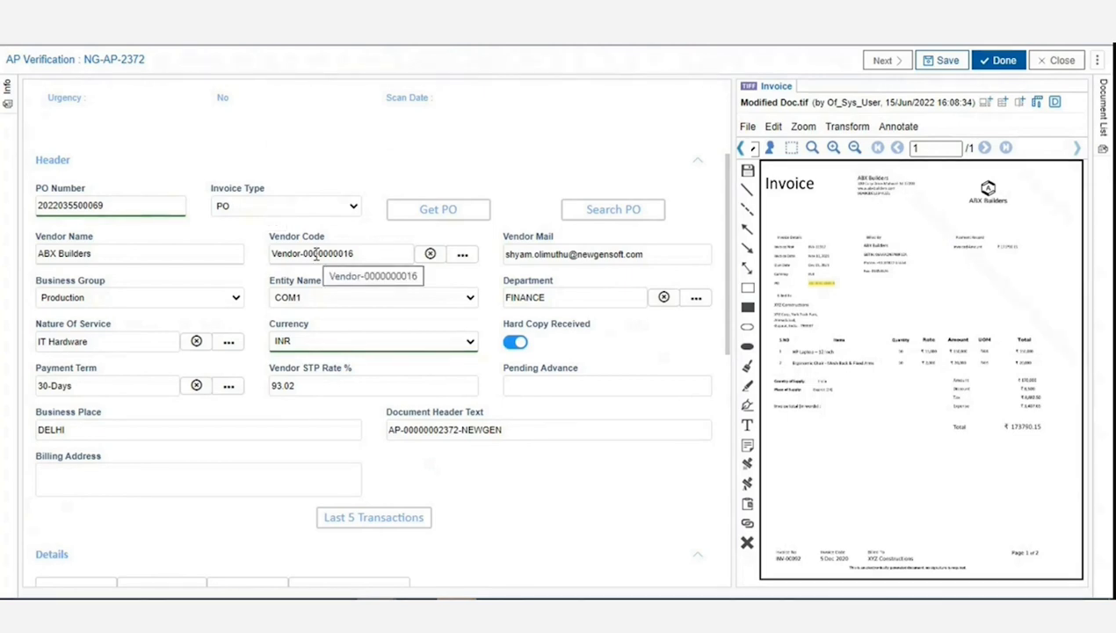
scroll(down, 3)
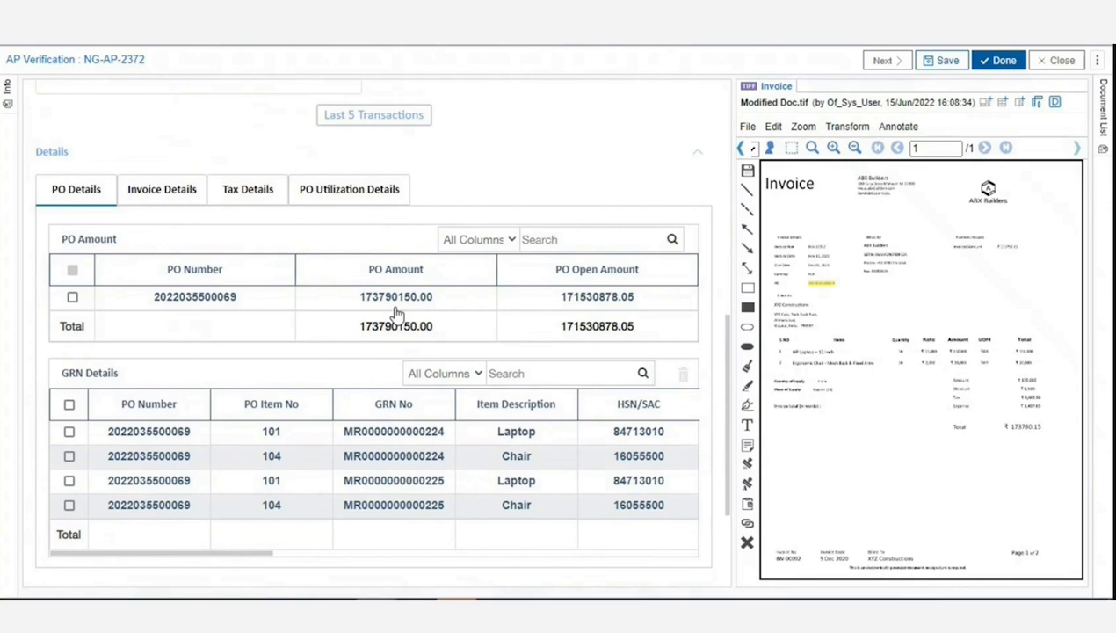
Review the duplicate flags for INV-11912 and submit NG-AP-2372 with comment 'okay'.
click(162, 190)
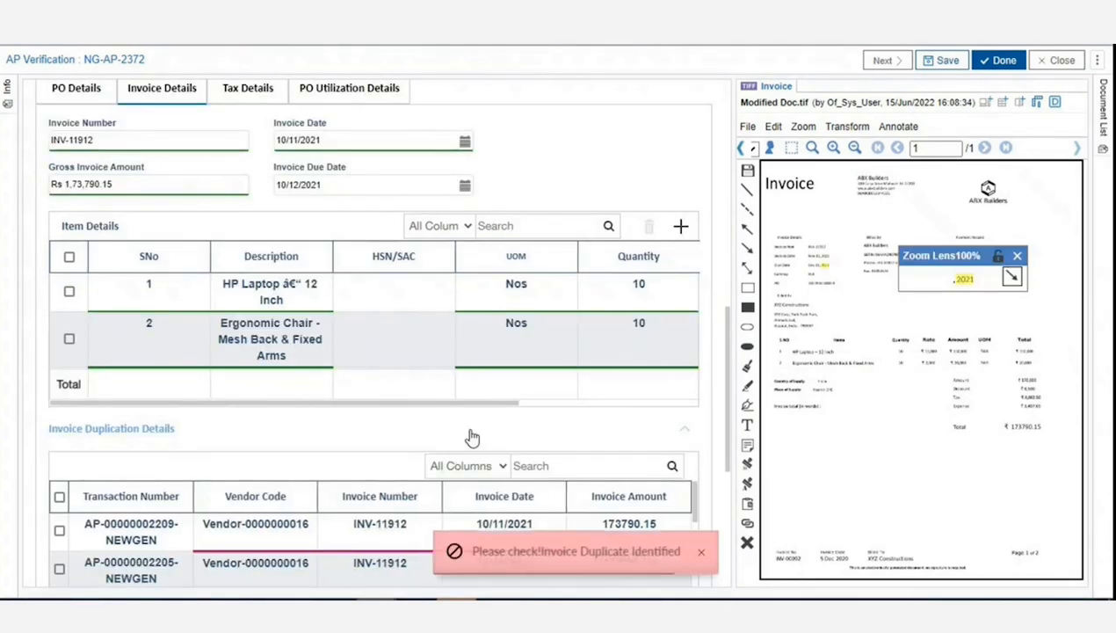
scroll(down, 3)
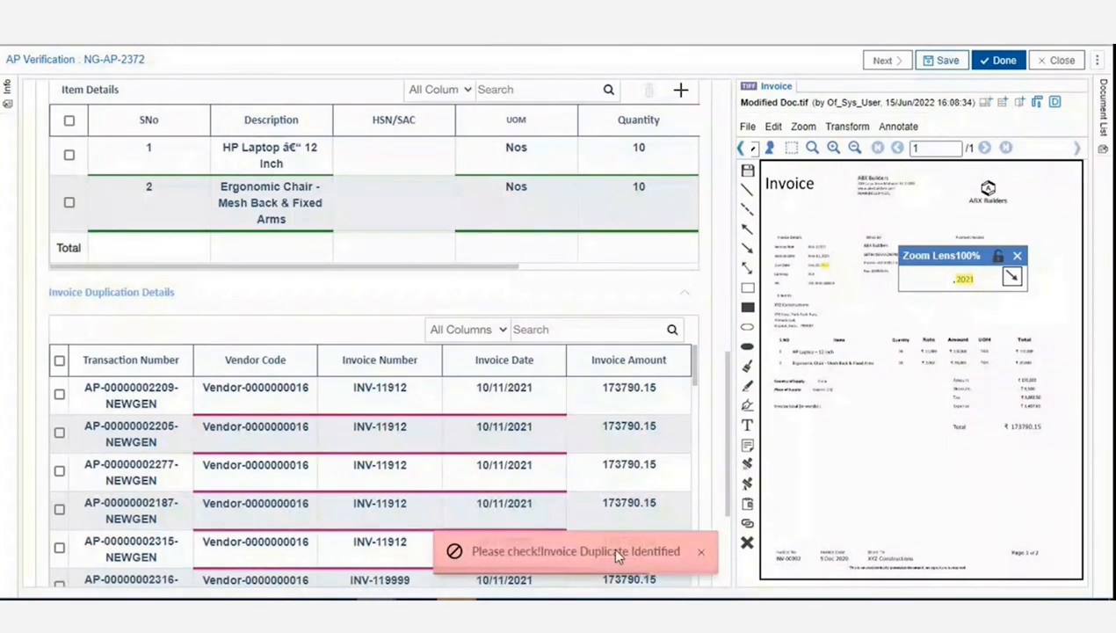
scroll(down, 3)
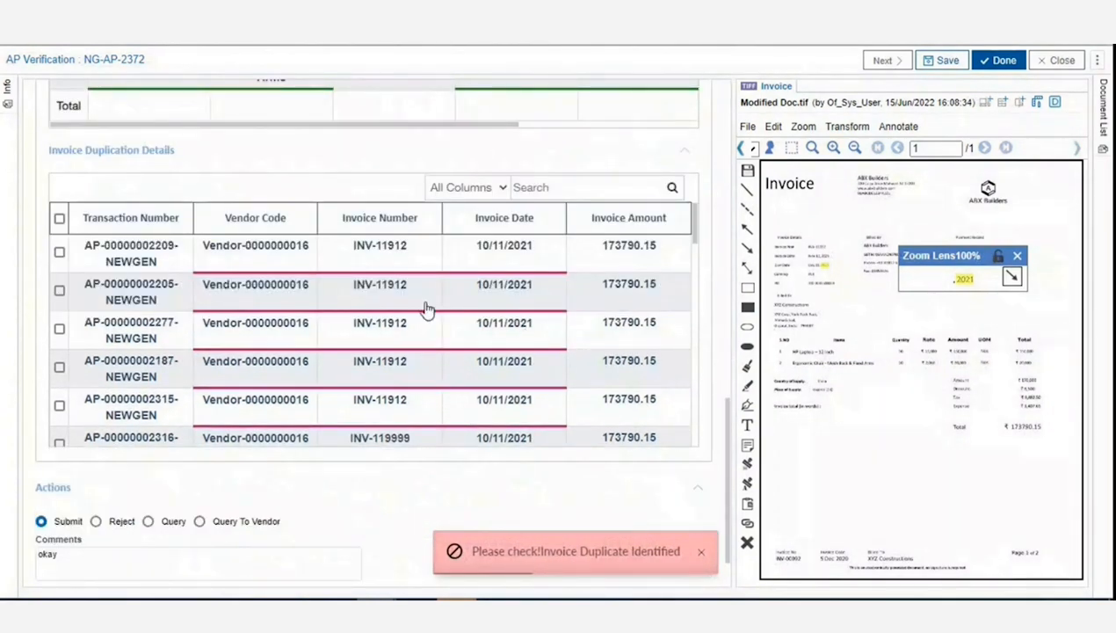
scroll(down, 3)
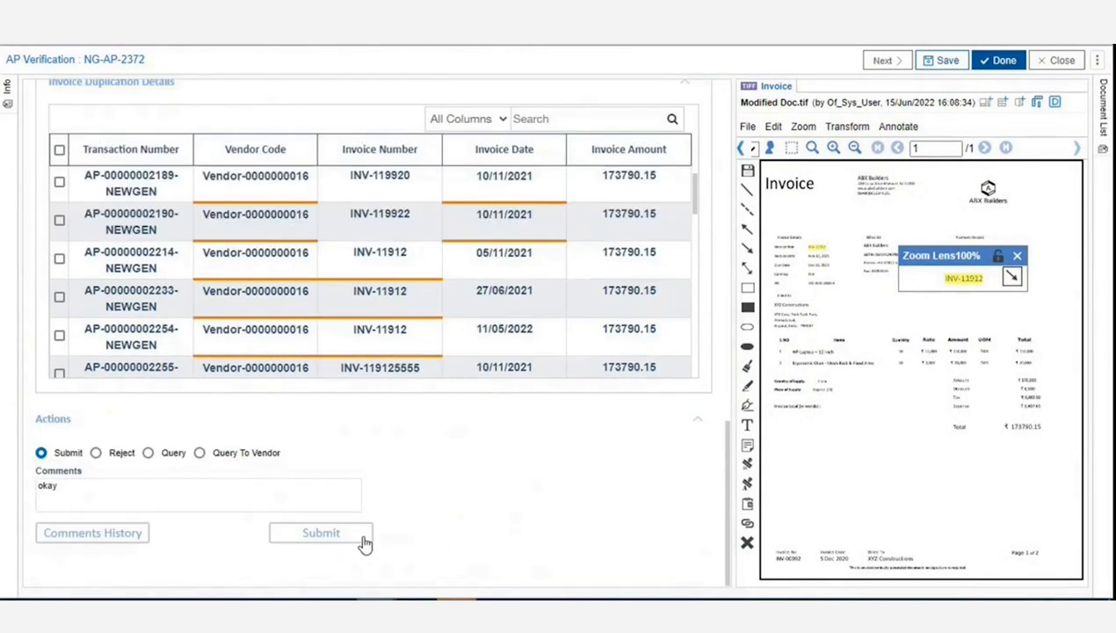
click(320, 532)
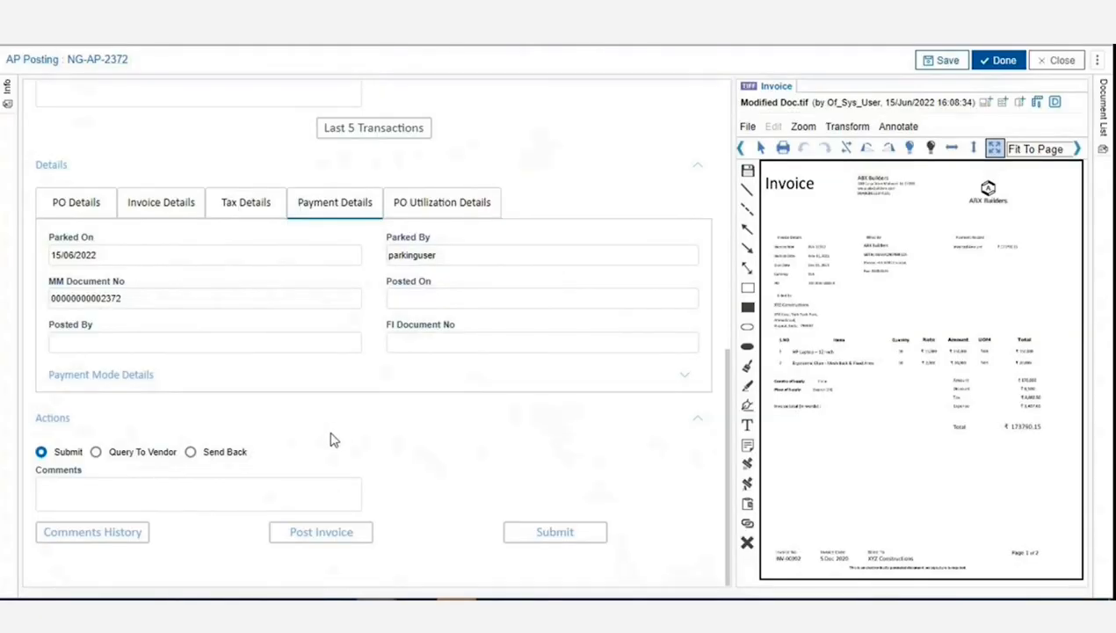
Post NG-AP-2372 to the ERP with the comment 'okay'.
text(ok)
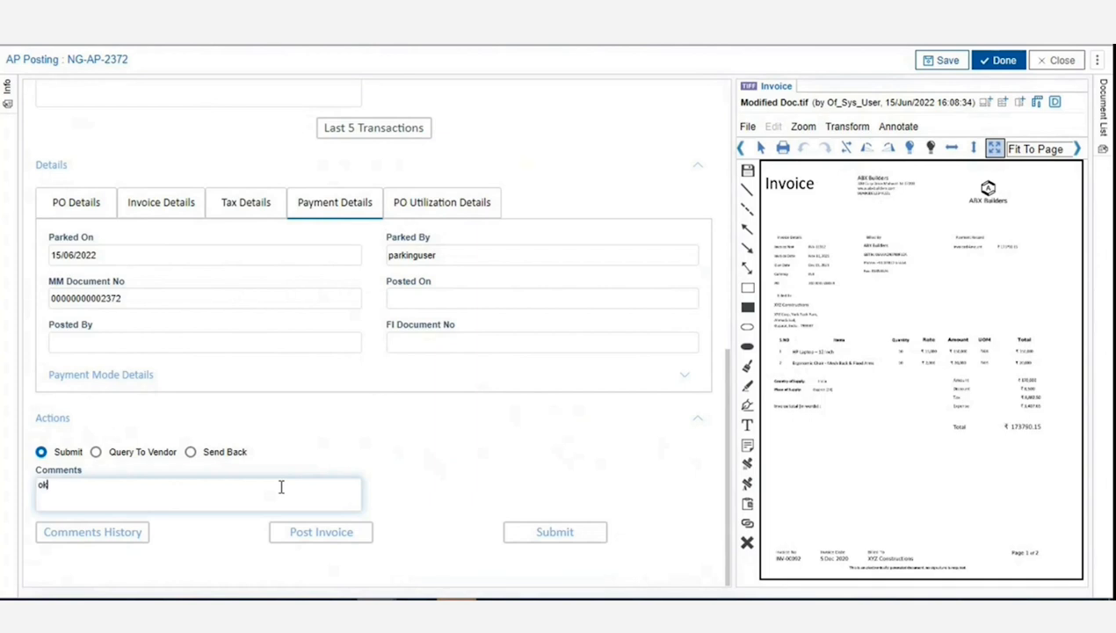
text(okay)
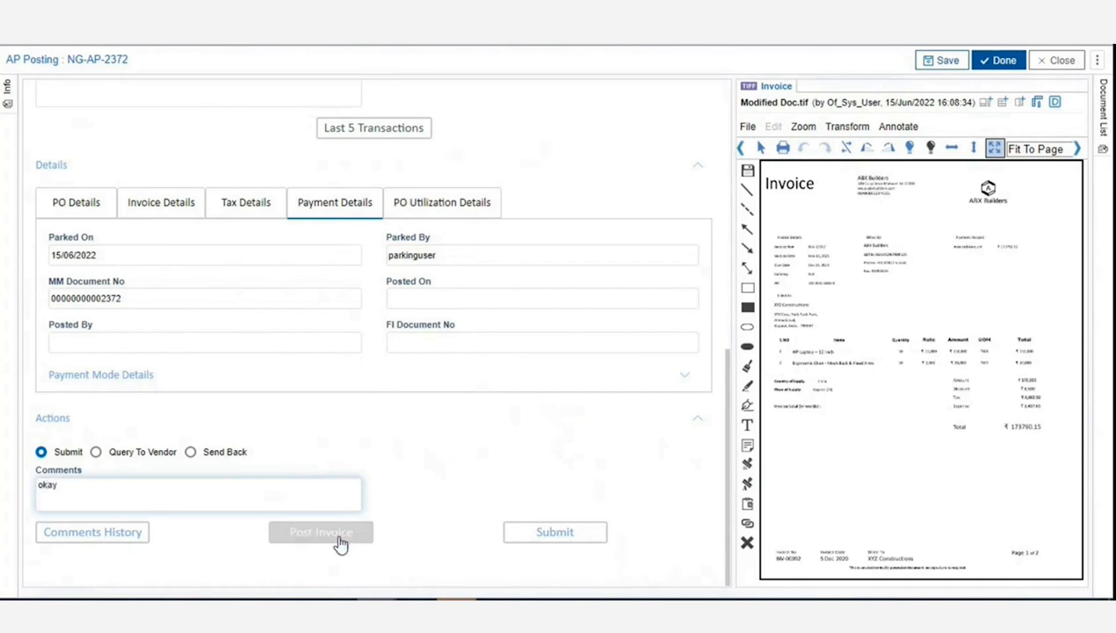
click(320, 531)
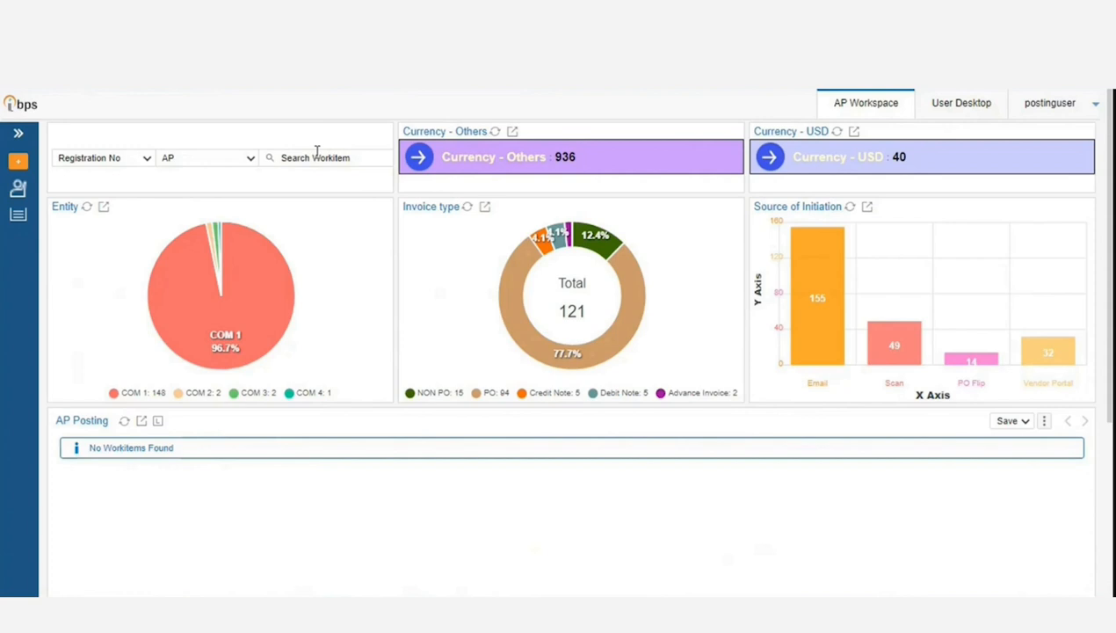
Search work item 2372 to show NG-AP-2372 at the Ready Payment stage.
click(325, 158)
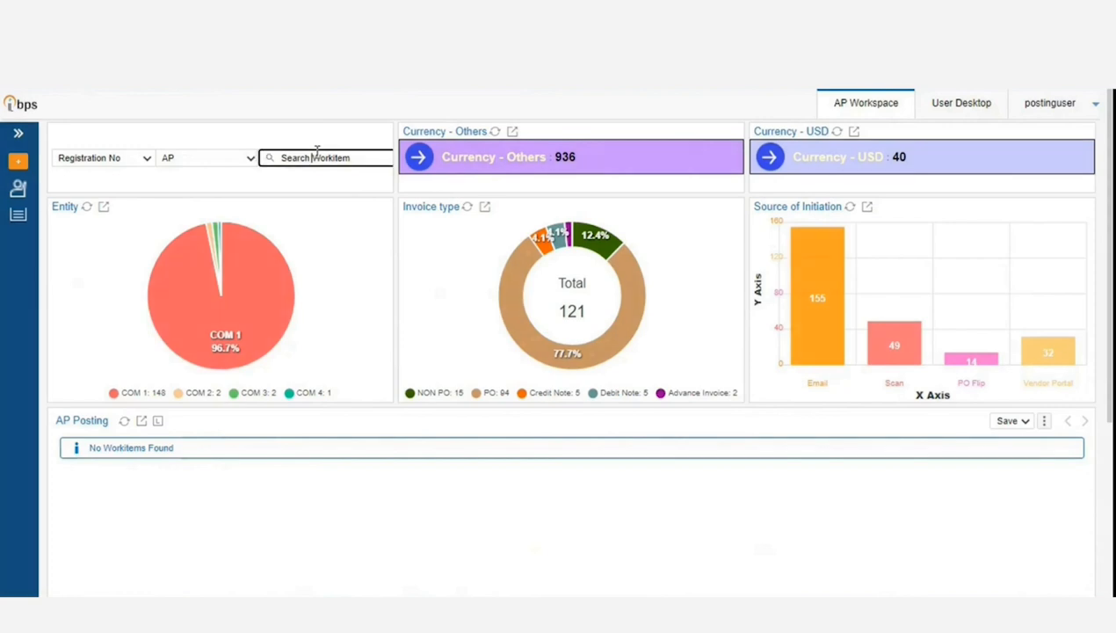
text(2372)
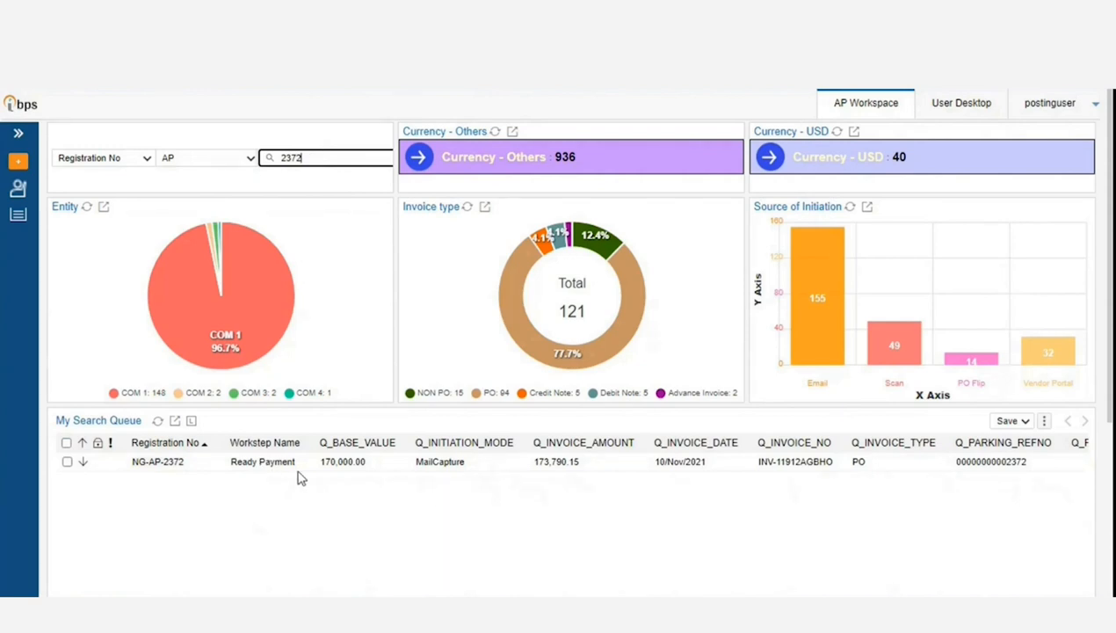
mouse_move(318, 489)
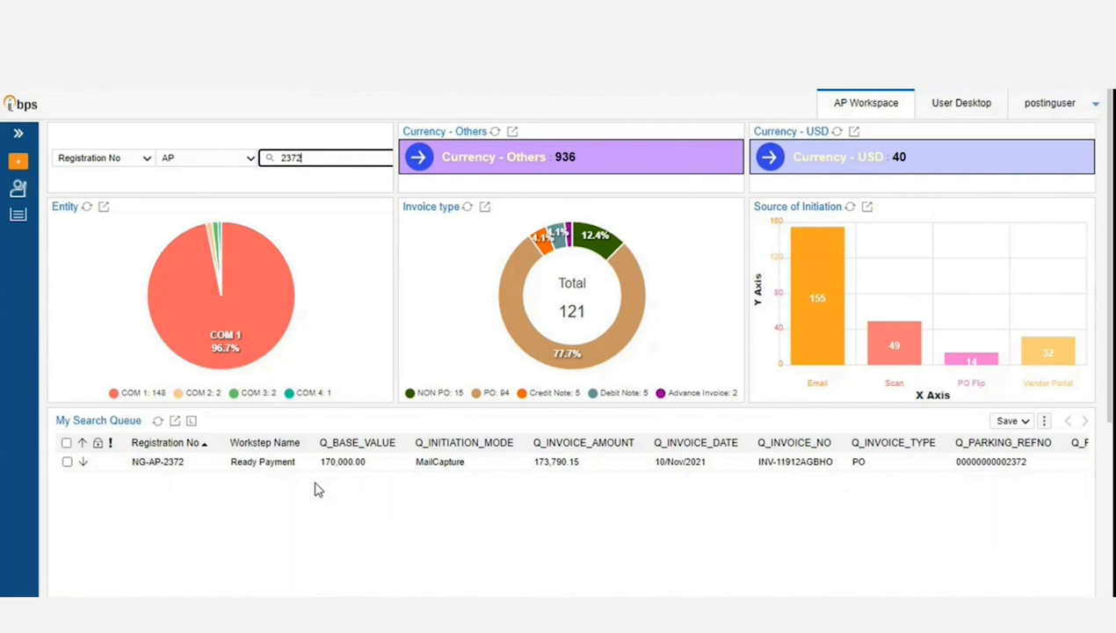
mouse_move(358, 495)
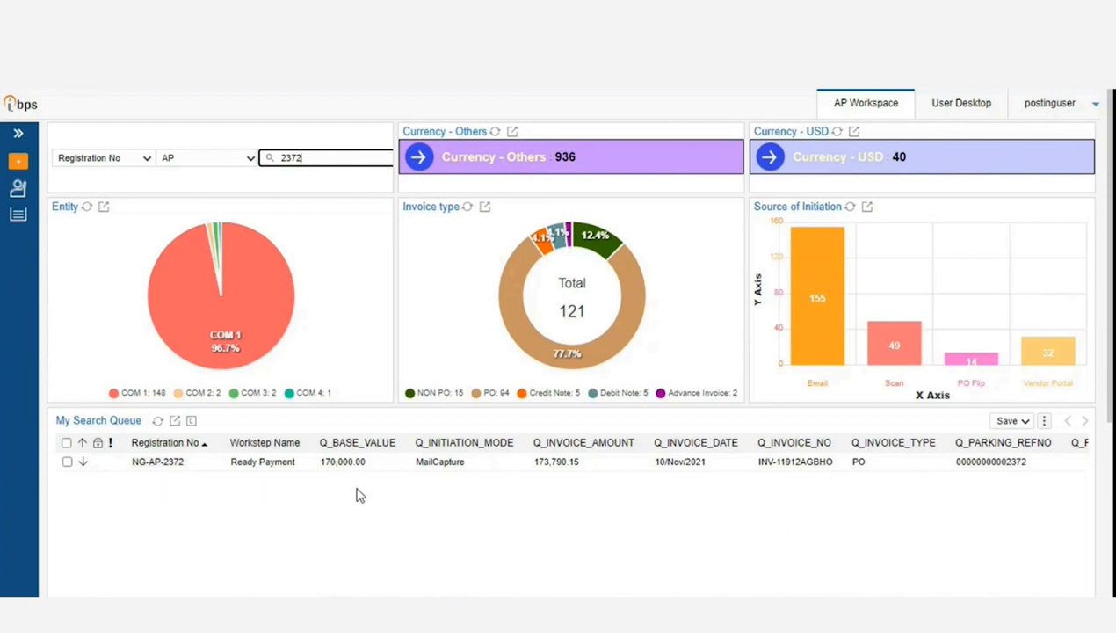